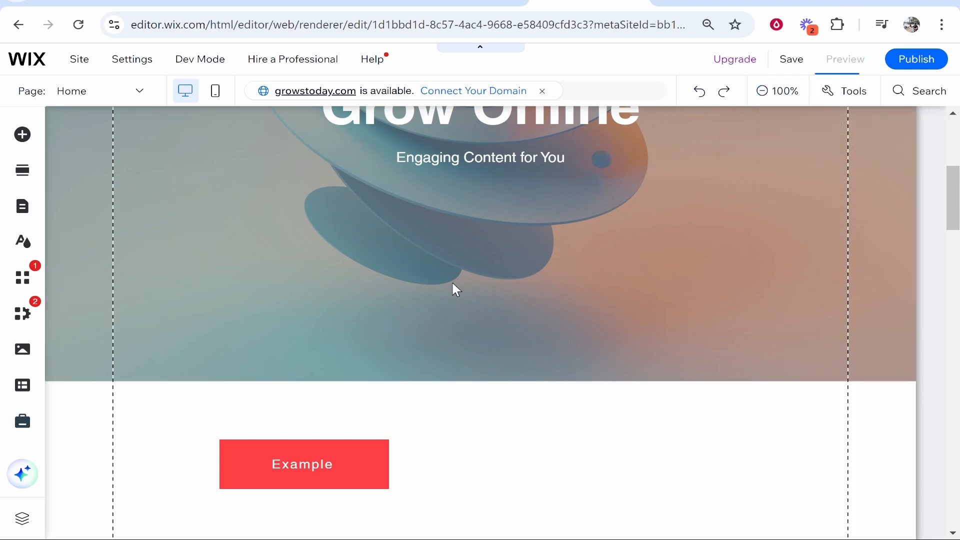
- Select the empty untitled section below the hero to show its starting-point choices
click(846, 59)
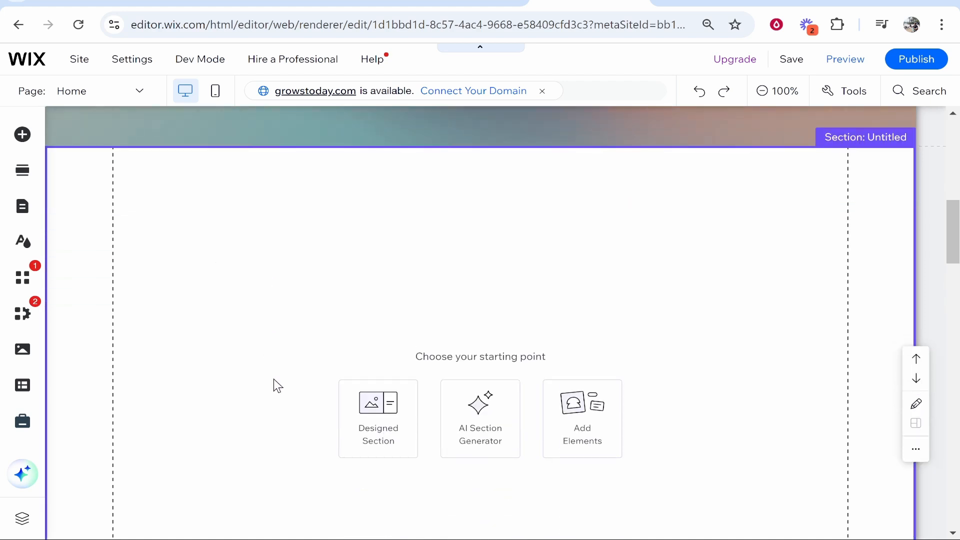
mouse_move(22, 134)
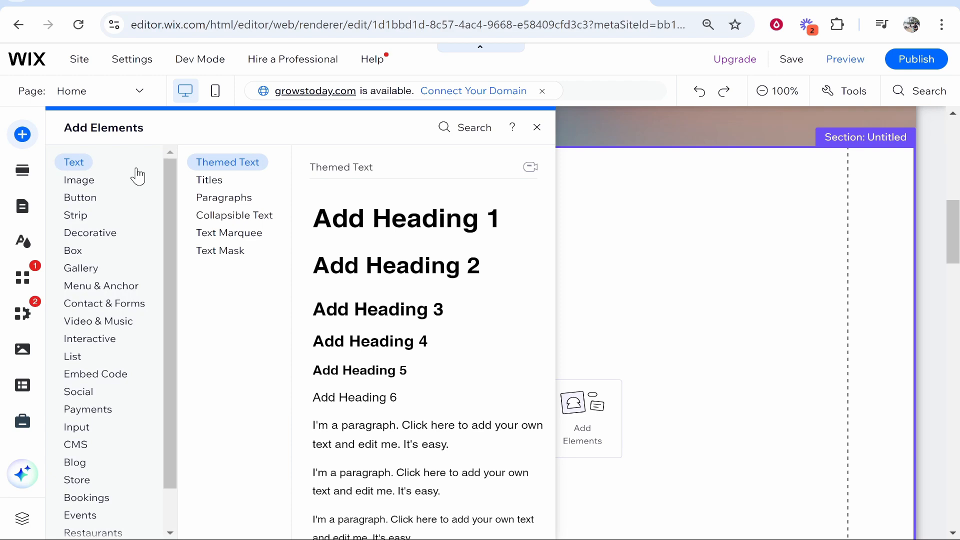
- Add a themed plain black button from Add Elements > Button into the section
click(78, 179)
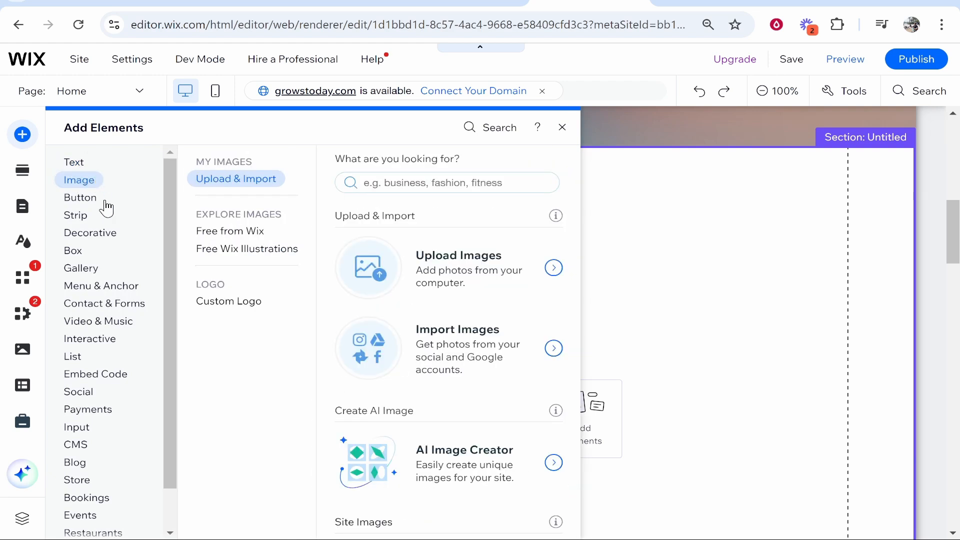
click(80, 197)
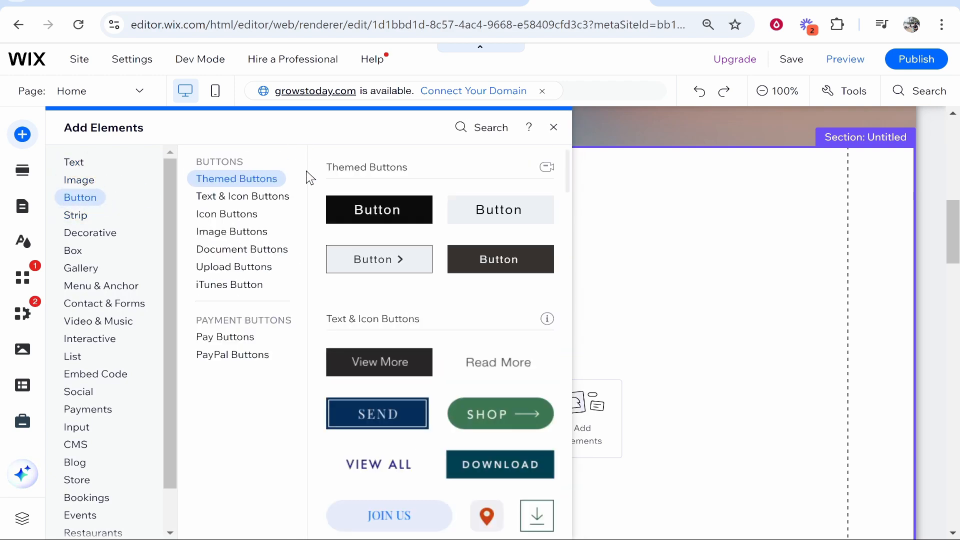
click(227, 214)
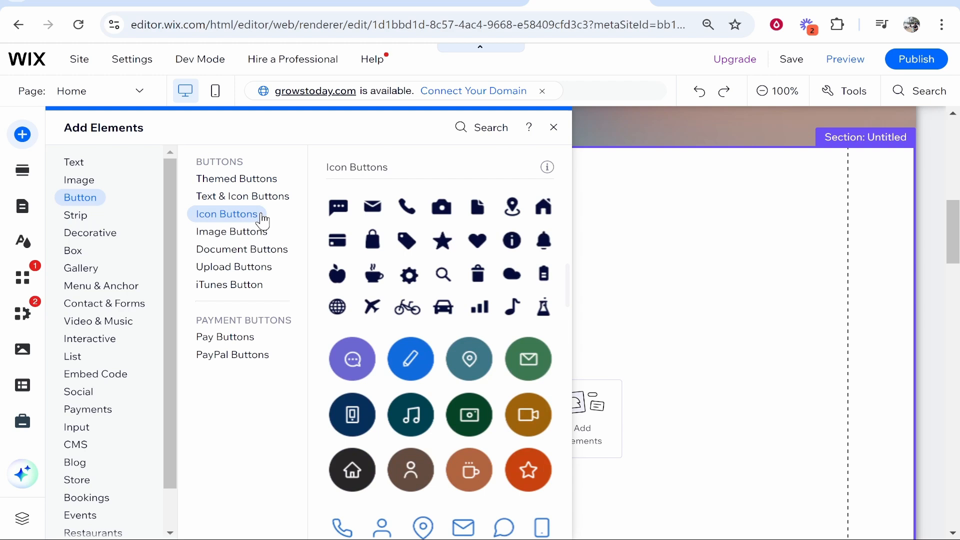
click(236, 178)
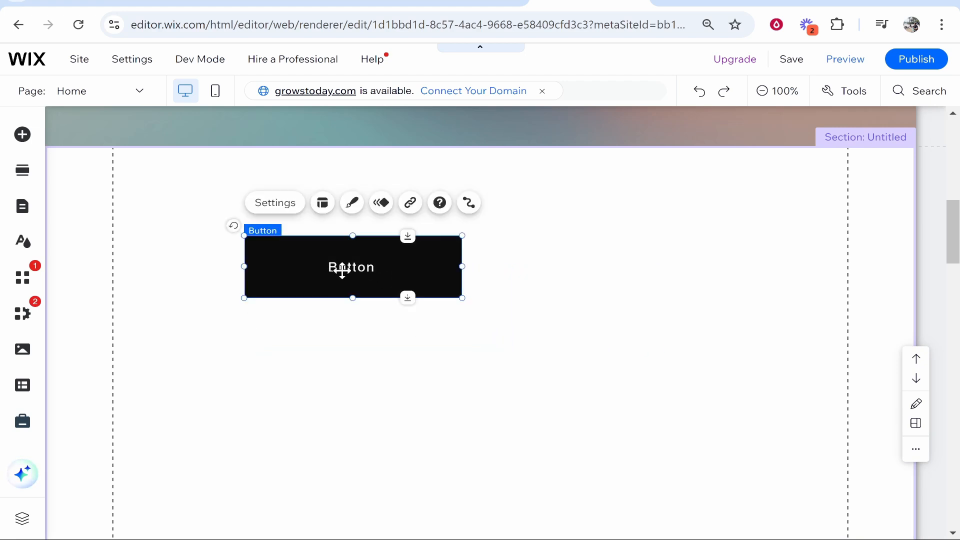
- Change the button's label text to 'Example' in its settings
click(275, 203)
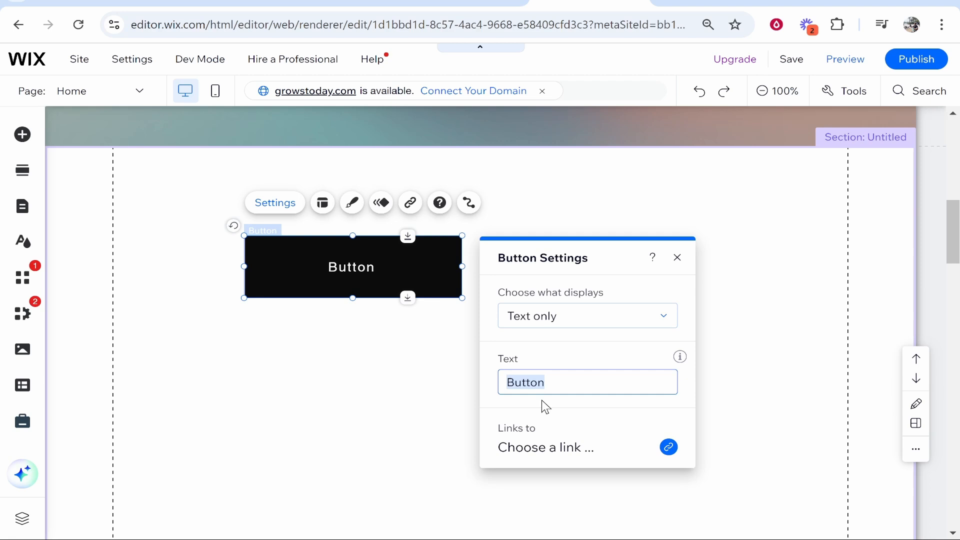
text(Ex)
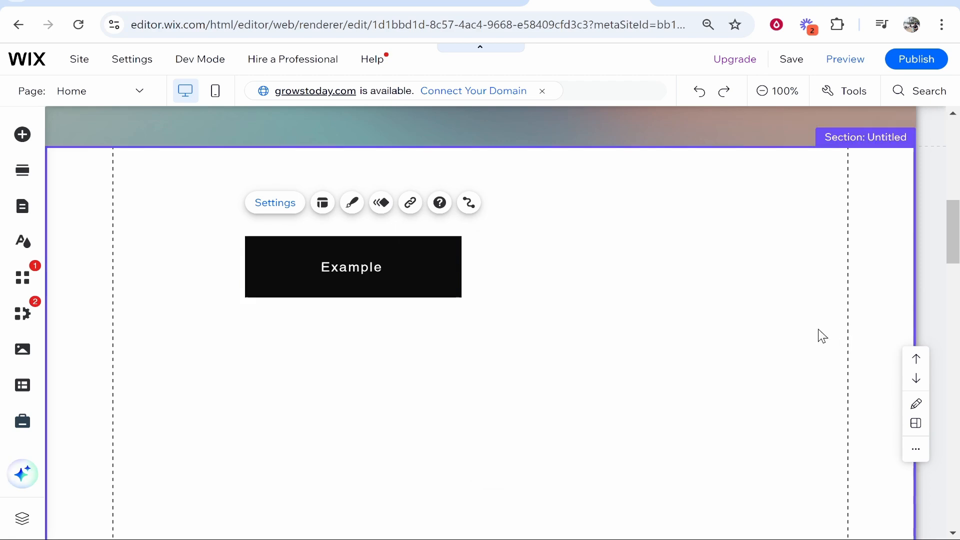
- Set the Example button's regular background fill to red via Customize Design
click(353, 266)
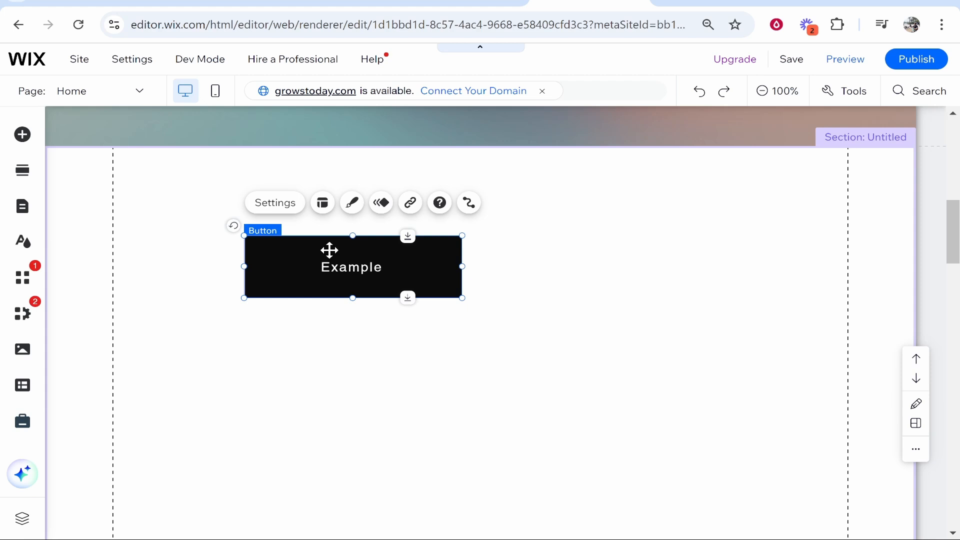
click(351, 203)
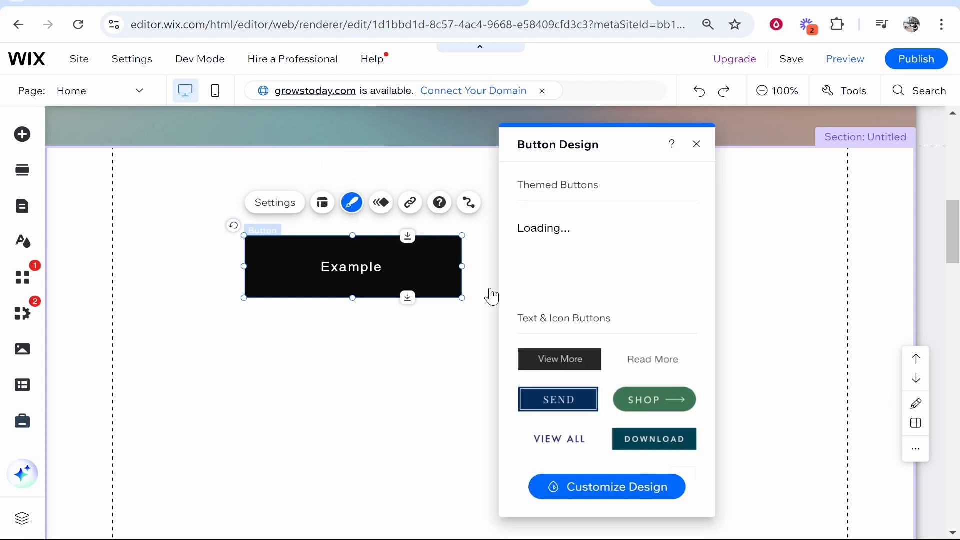
click(608, 487)
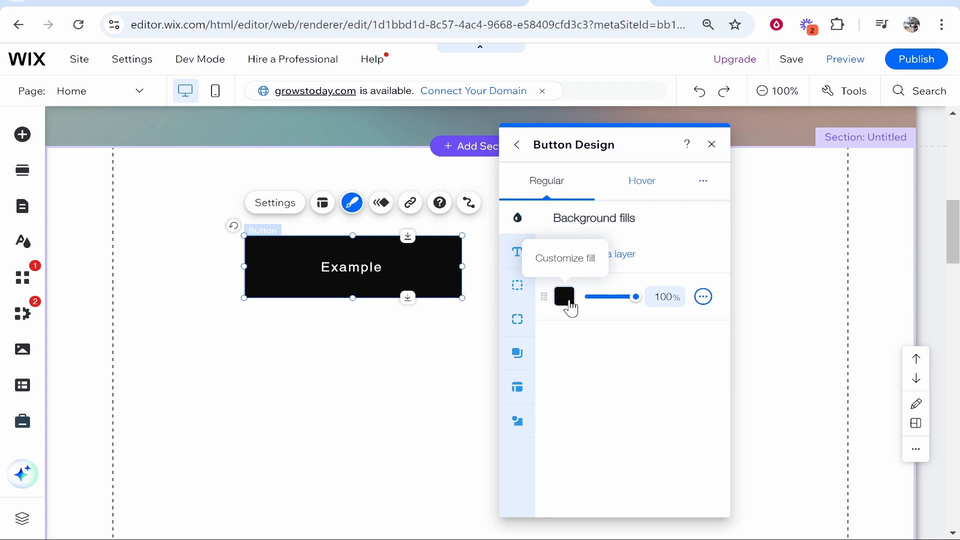
click(564, 296)
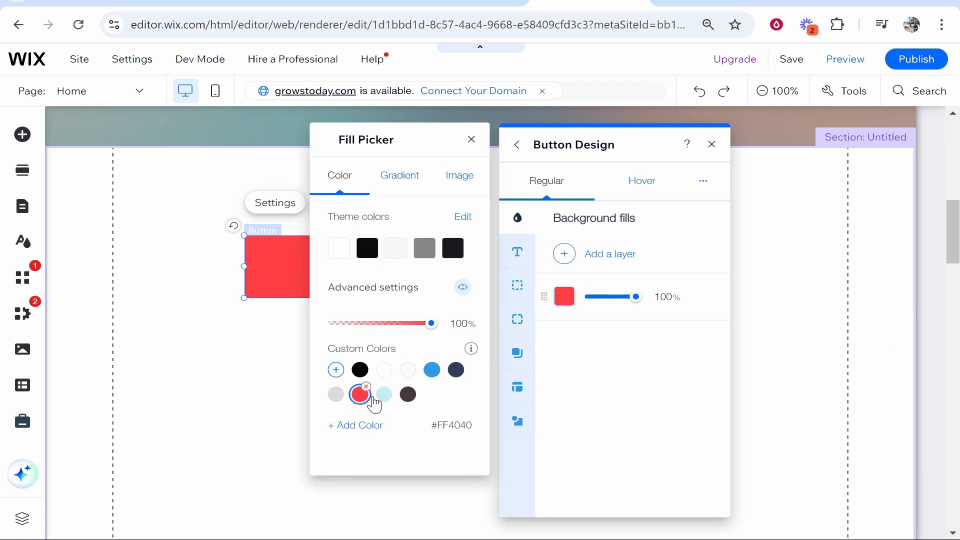
click(471, 139)
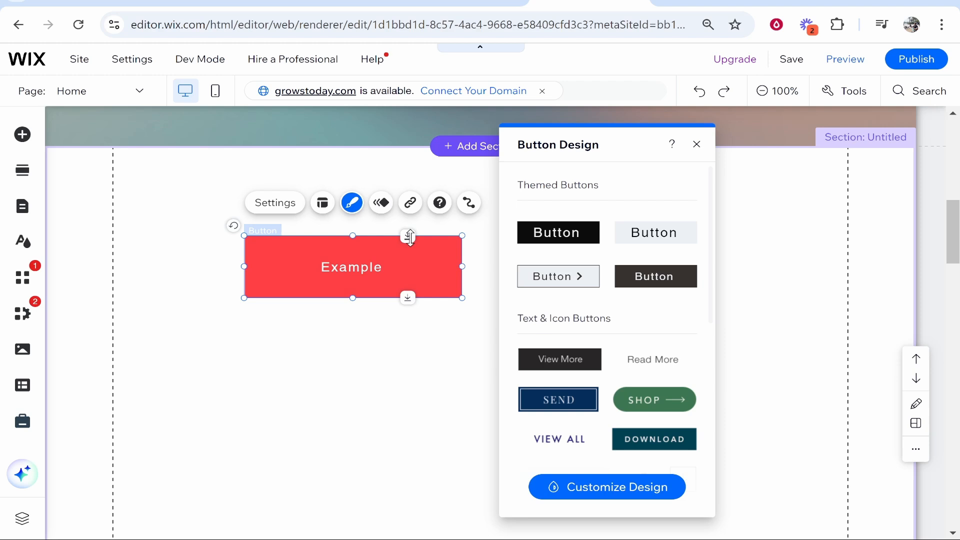
- Switch to the button's hover state design and adjust its fill
click(607, 487)
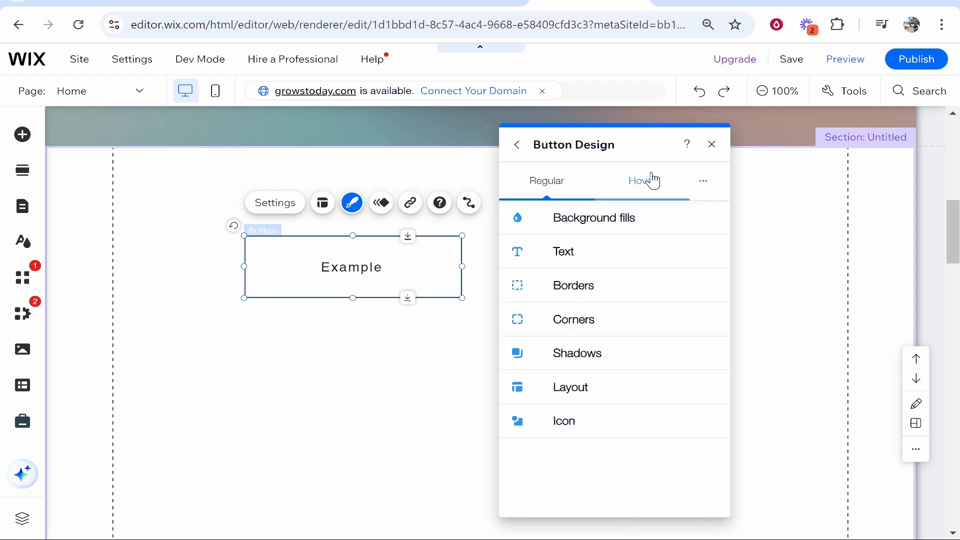
click(643, 182)
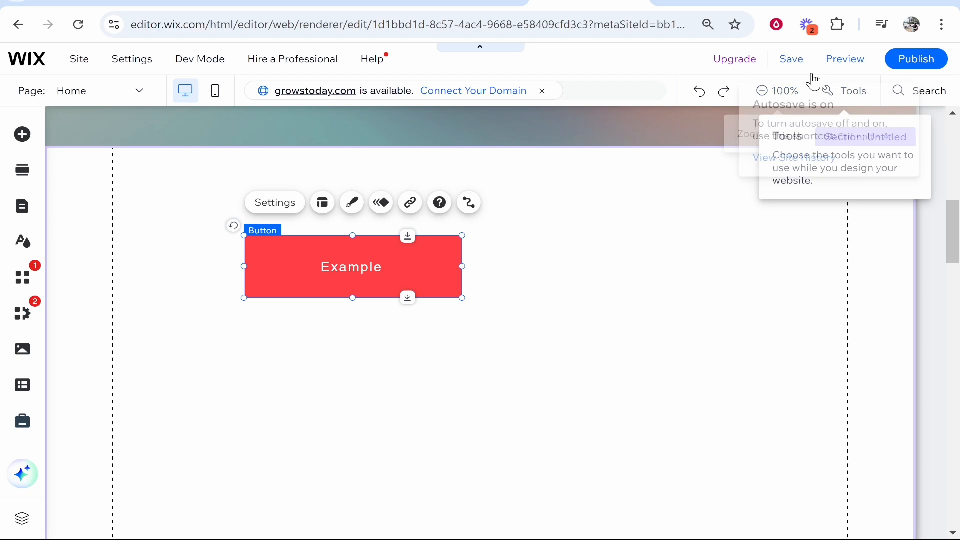
click(486, 222)
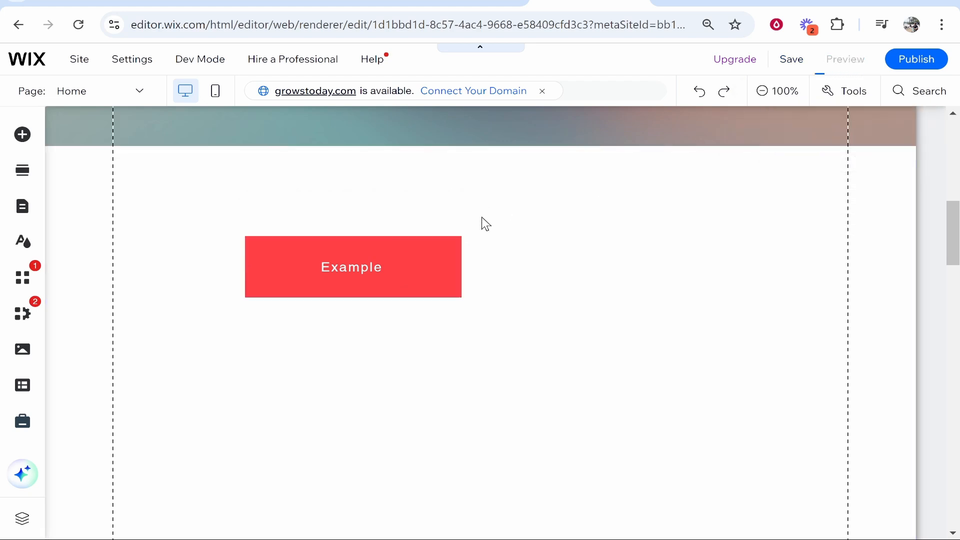
- Review the hover text styling options for the button
click(844, 59)
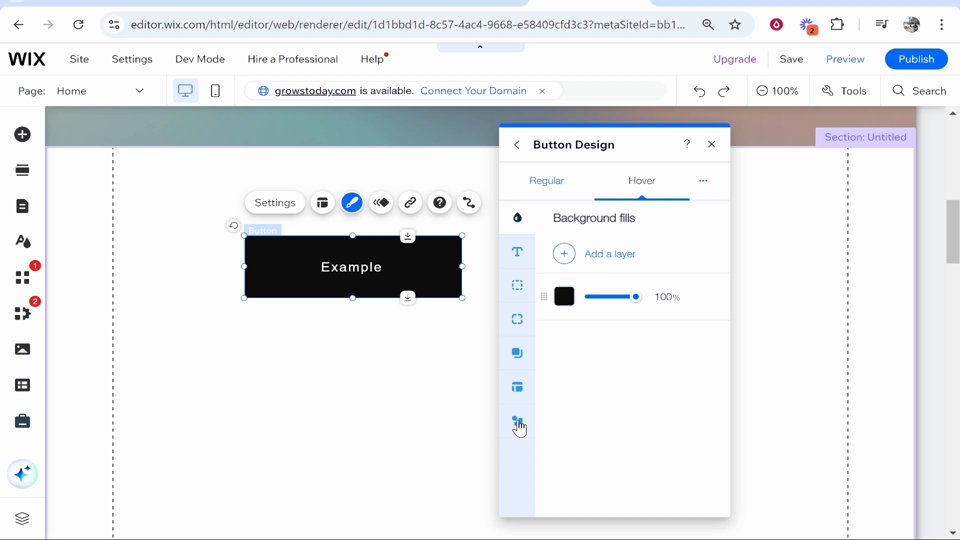
click(518, 252)
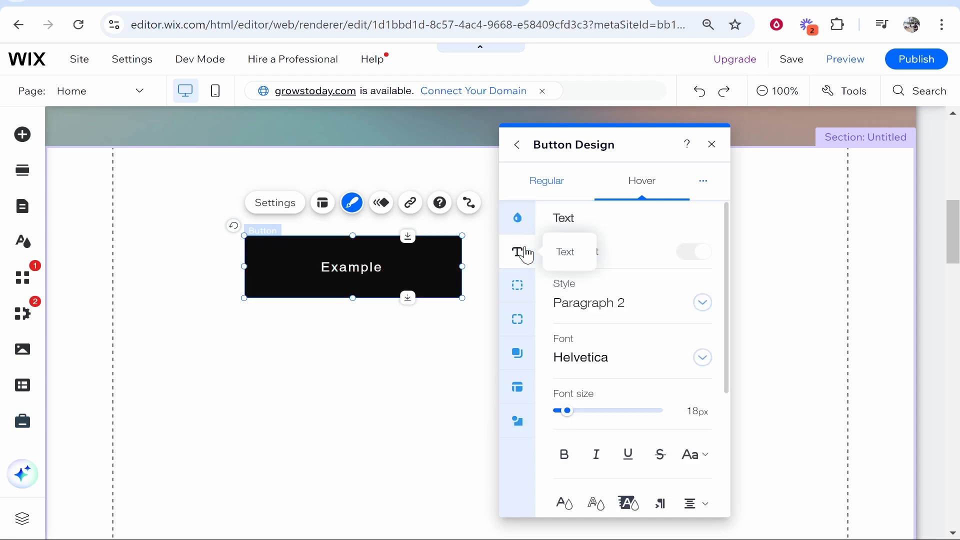
scroll(down, 3)
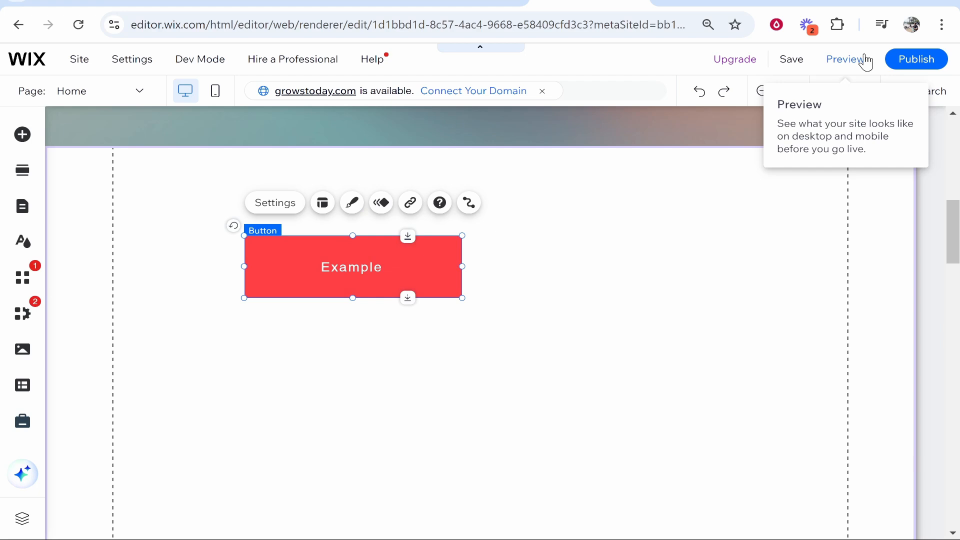
- Preview the site to confirm the button turns black on hover, then return to editing
click(846, 59)
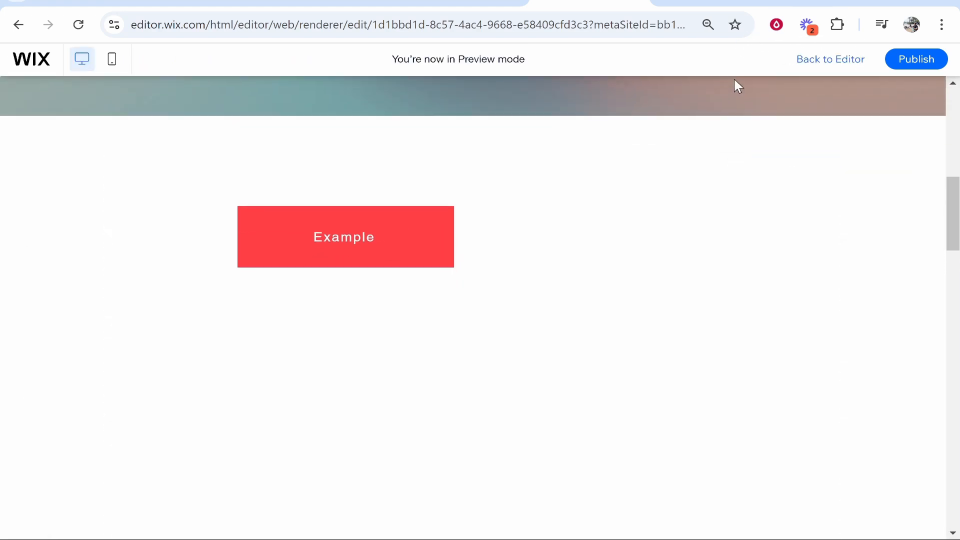
mouse_move(343, 253)
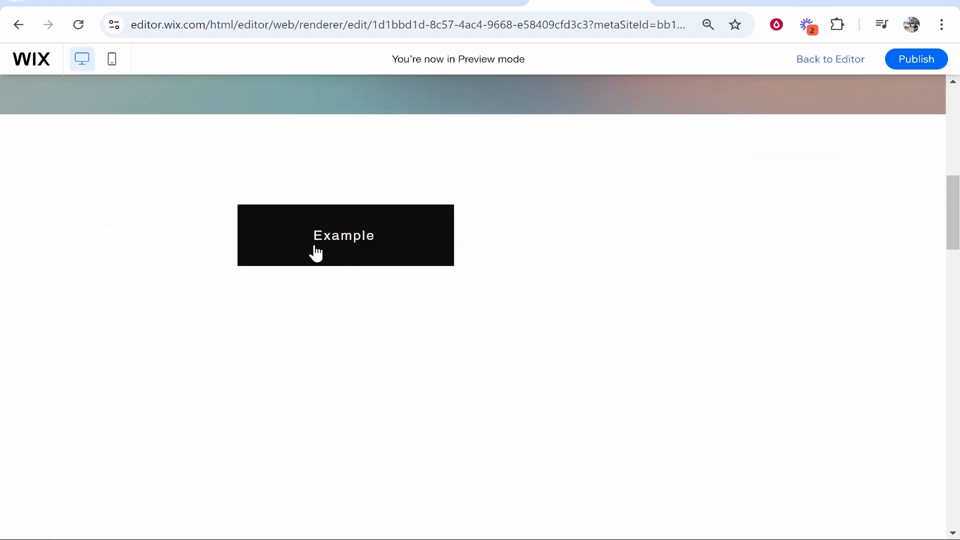
click(830, 59)
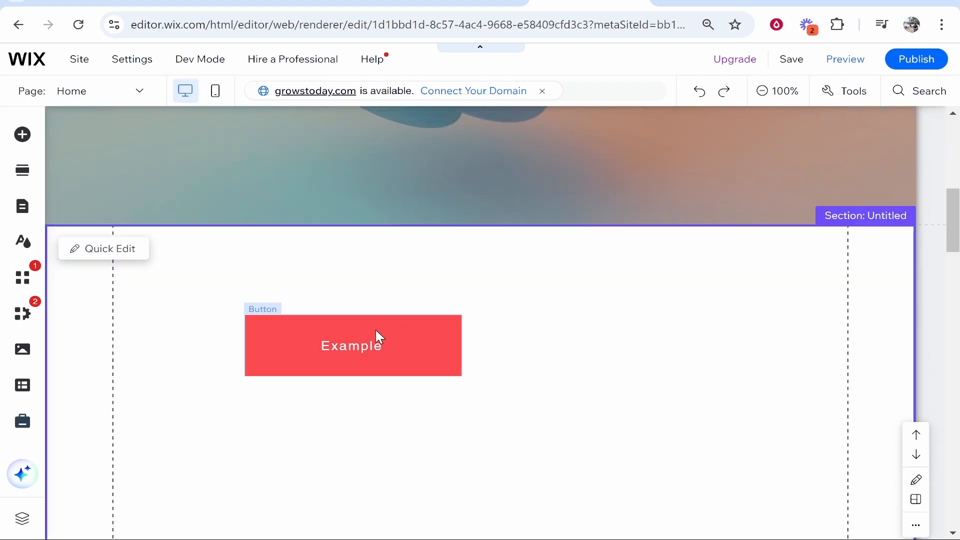
- Assign the Expand entrance animation to the Example button
click(352, 345)
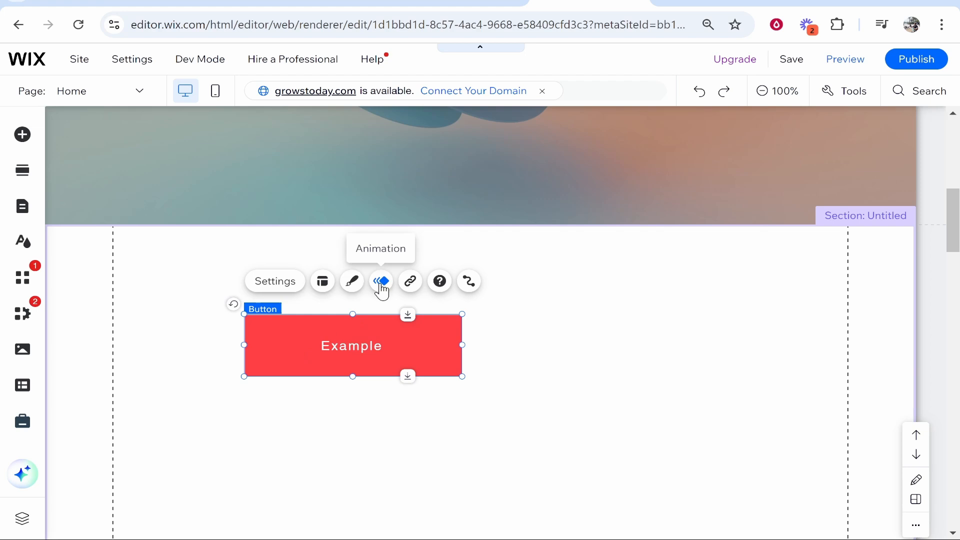
click(380, 282)
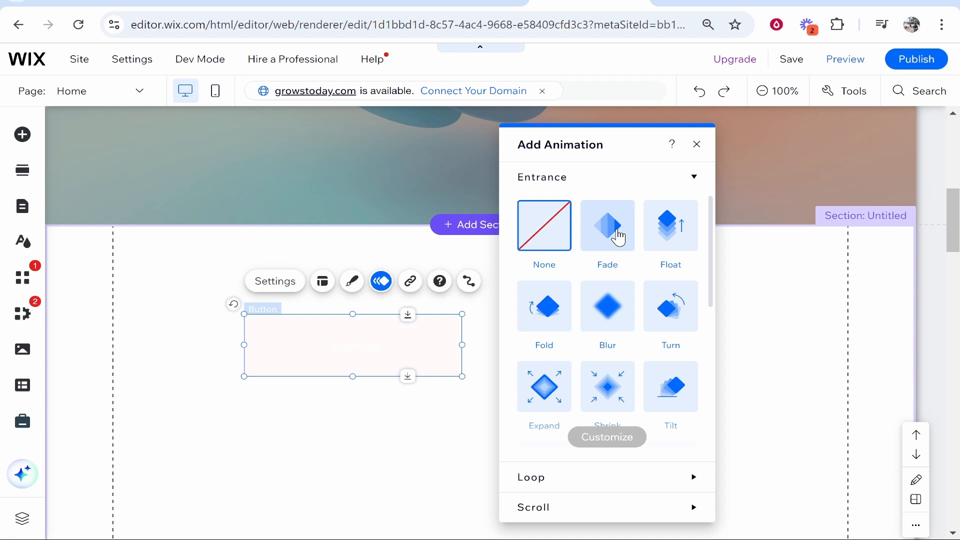
scroll(down, 3)
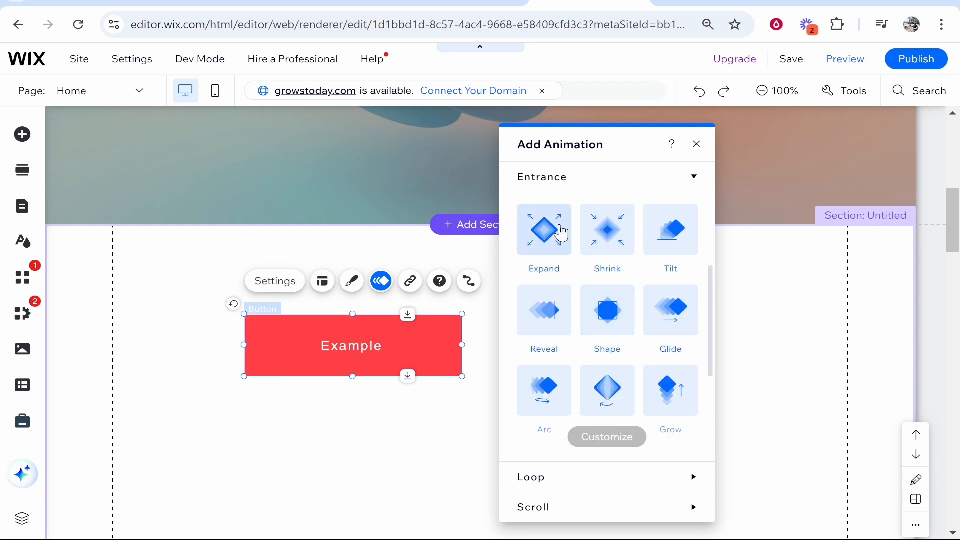
click(543, 230)
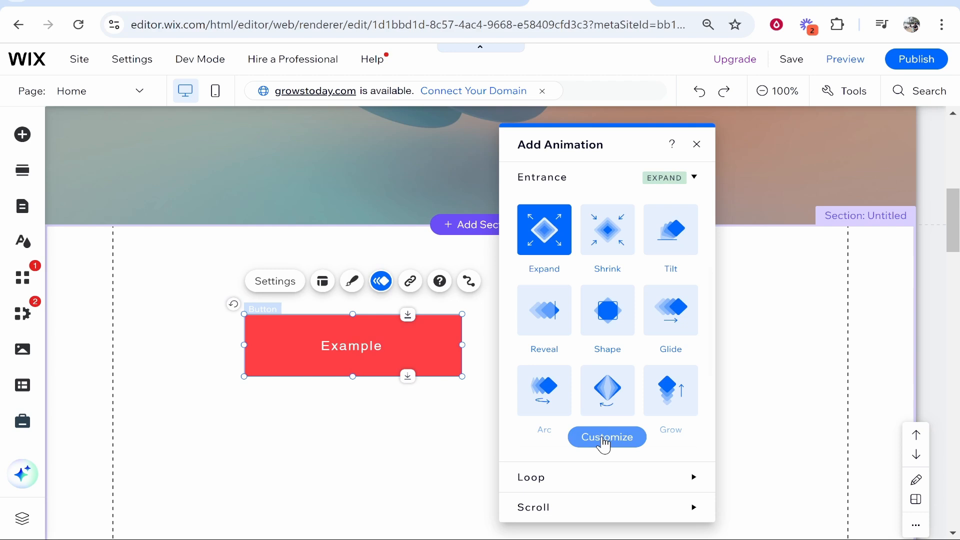
- Customize Expand with Moderate motion style and a 1.3-second delay, and test it
click(606, 437)
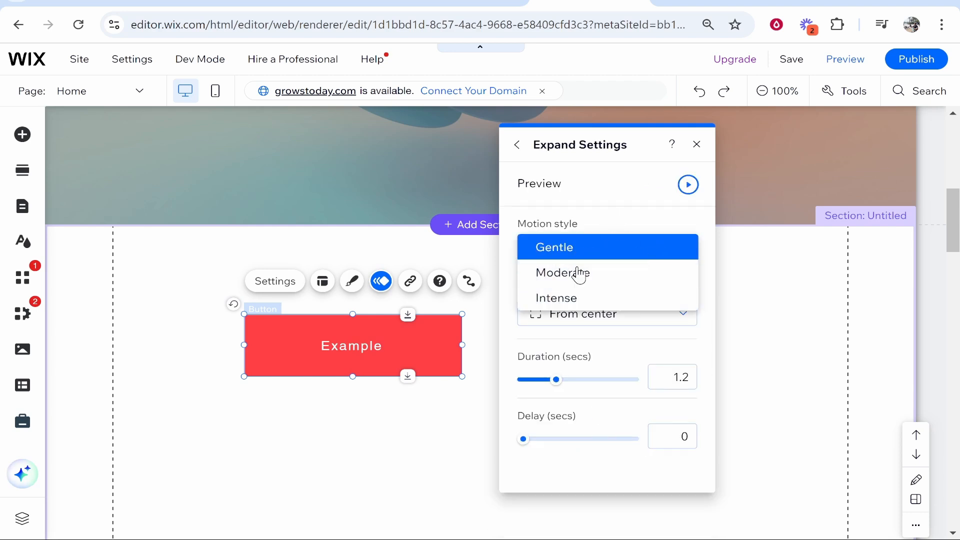
click(562, 272)
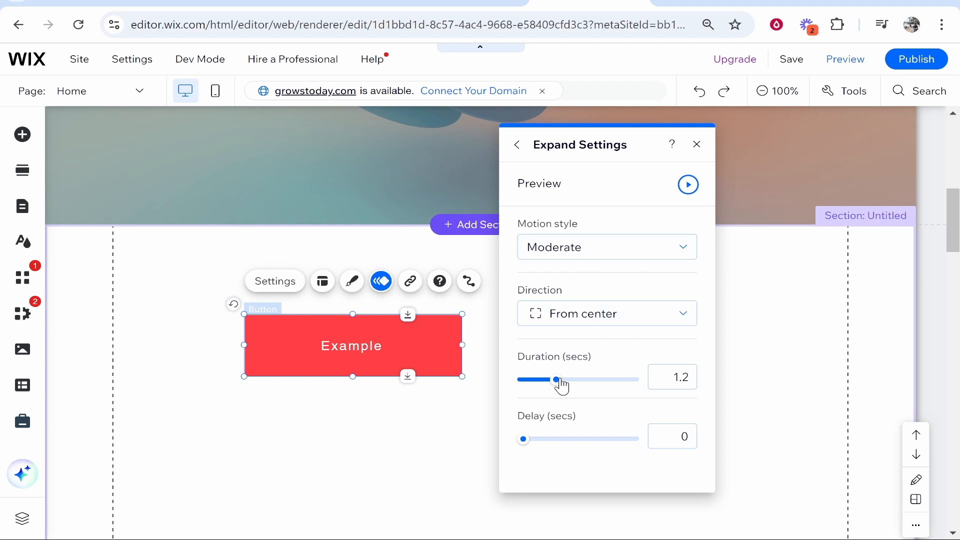
mouse_move(528, 448)
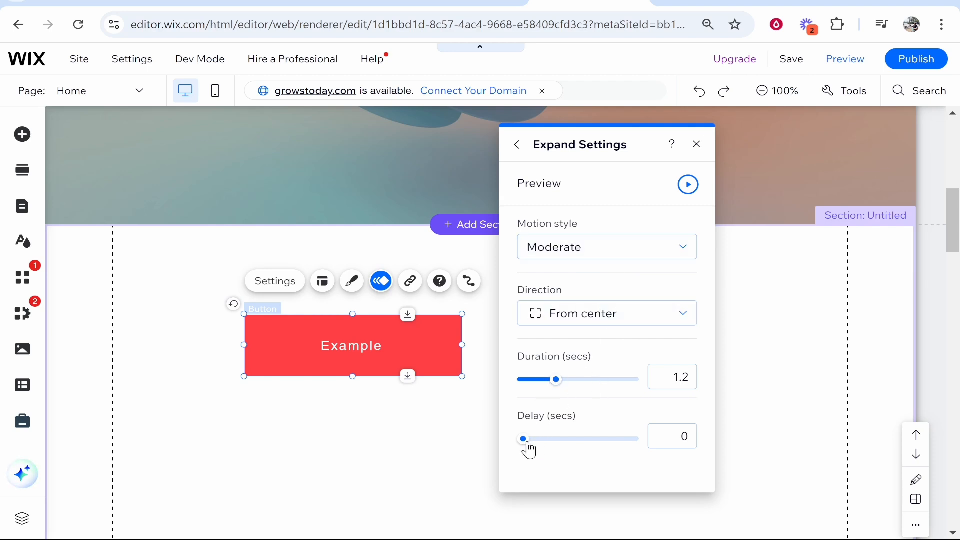
drag(524, 439, 540, 439)
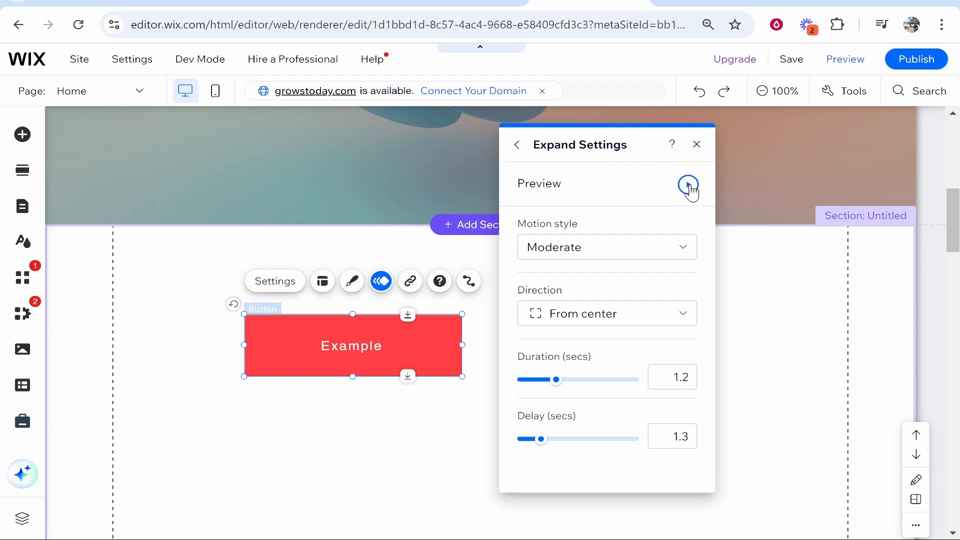
click(689, 184)
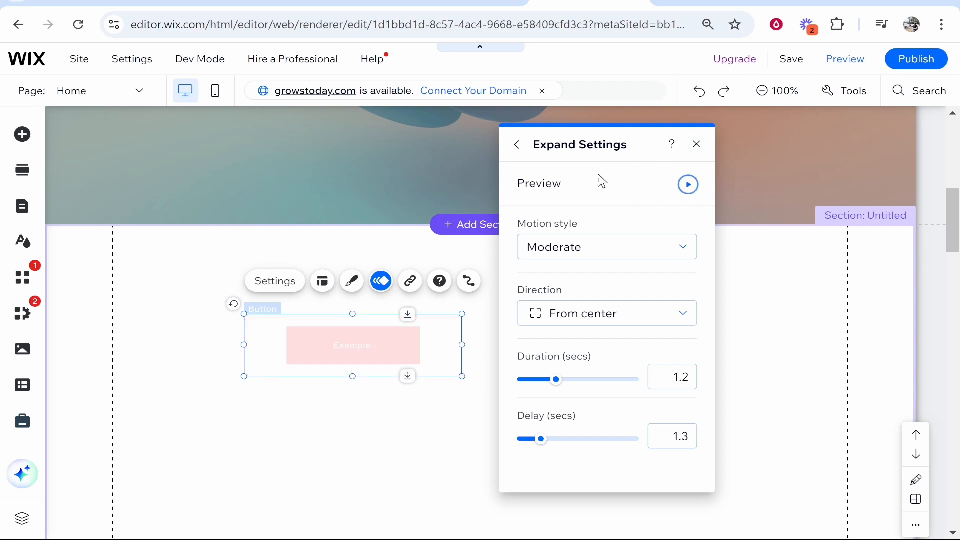
click(517, 144)
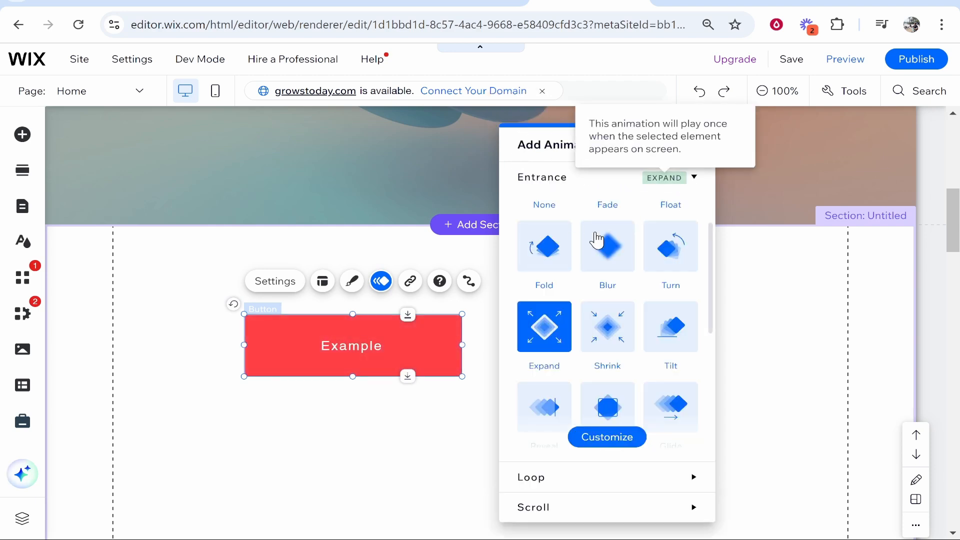
- Add the Breathe loop animation and preview the site to watch the button animate in
scroll(down, 3)
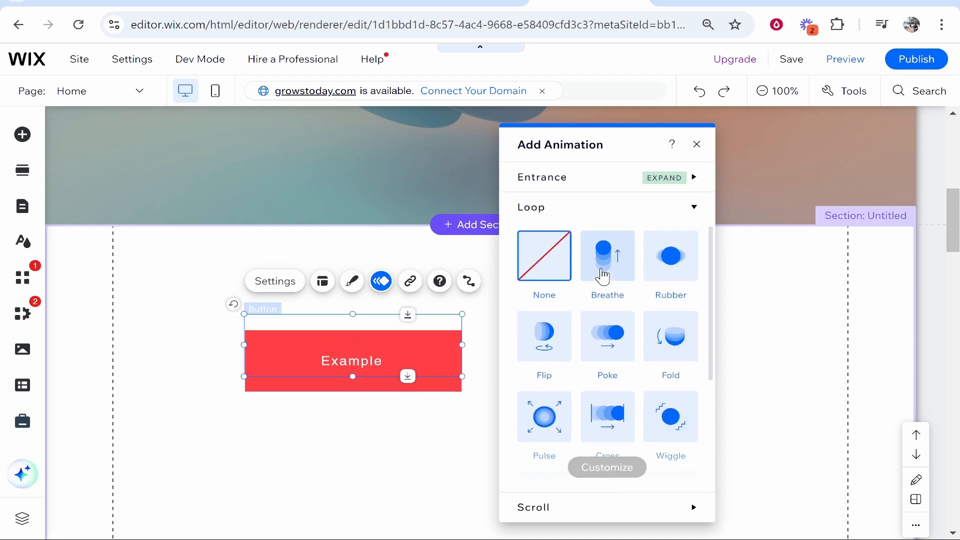
scroll(down, 3)
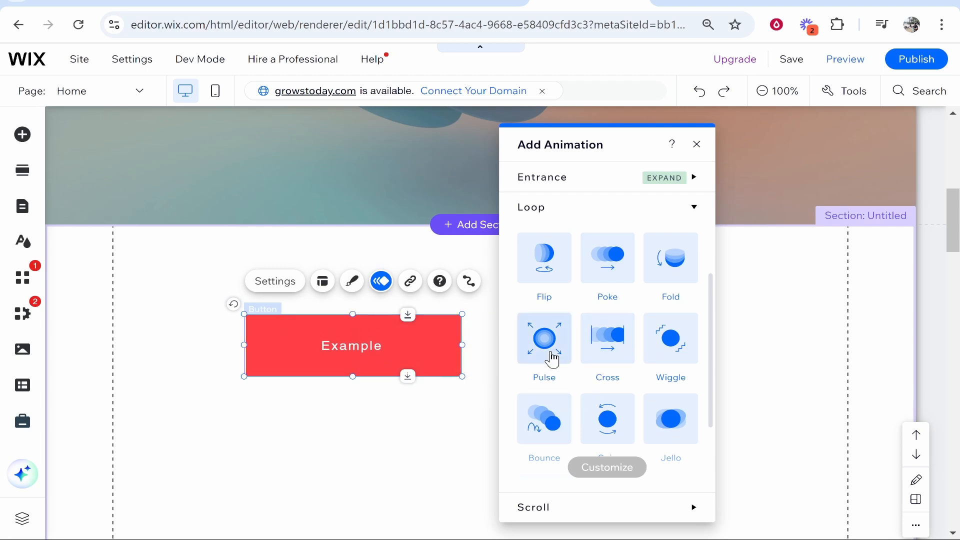
mouse_move(617, 331)
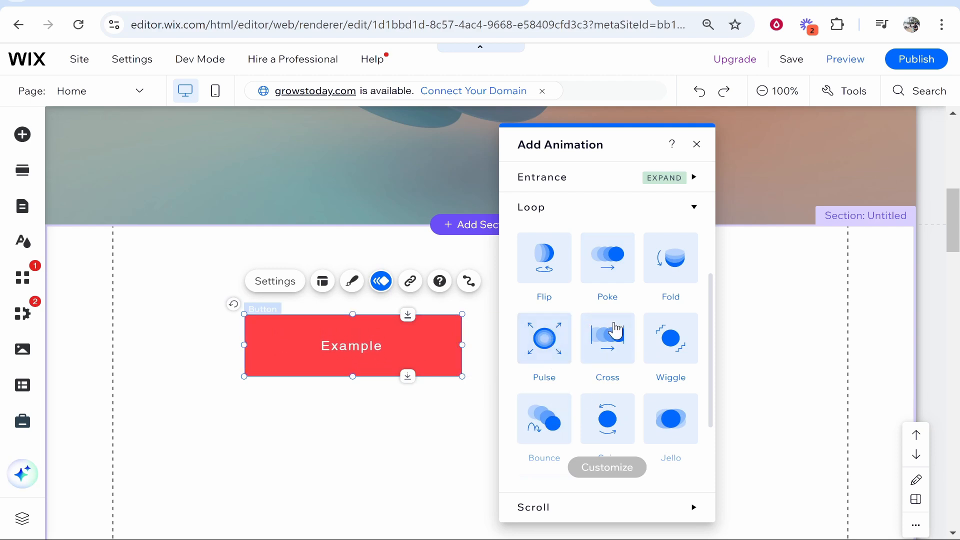
scroll(down, 3)
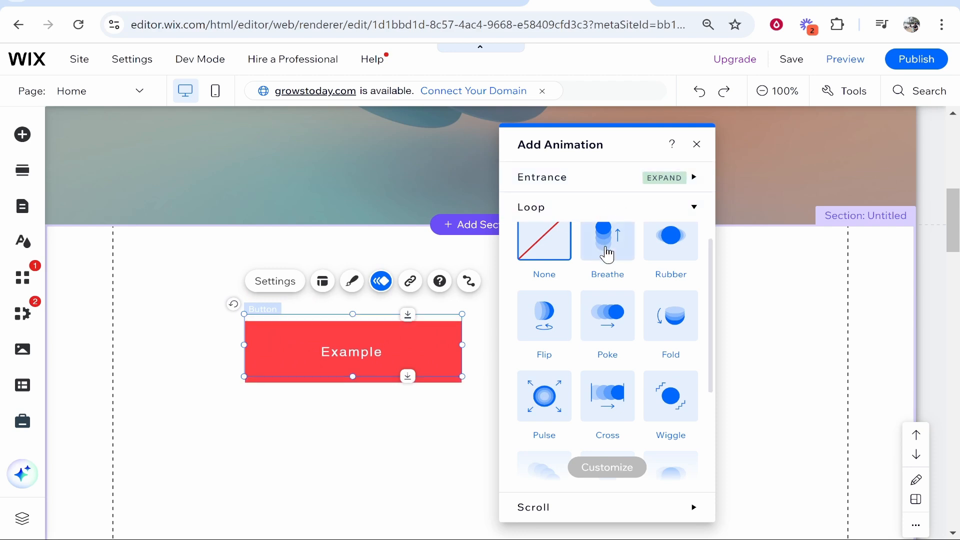
click(608, 240)
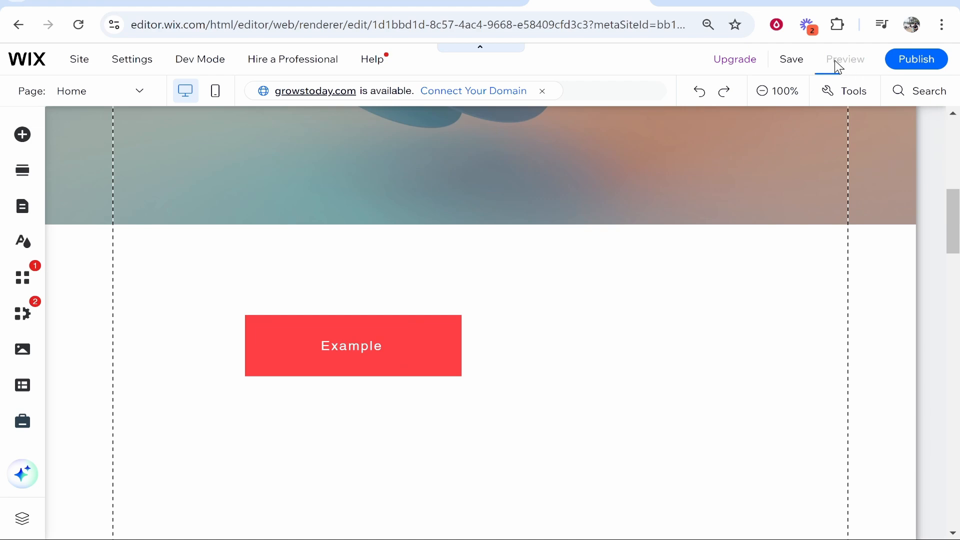
click(844, 59)
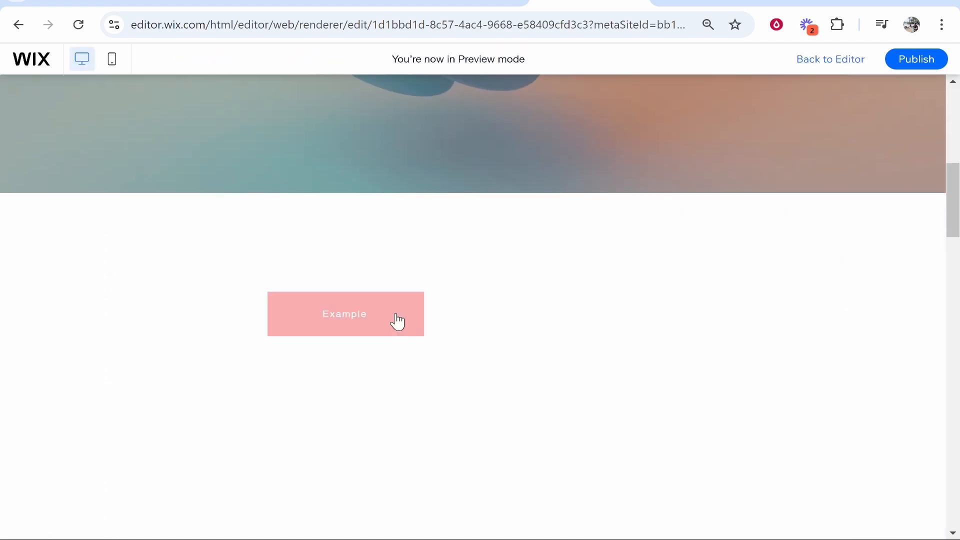
mouse_move(564, 290)
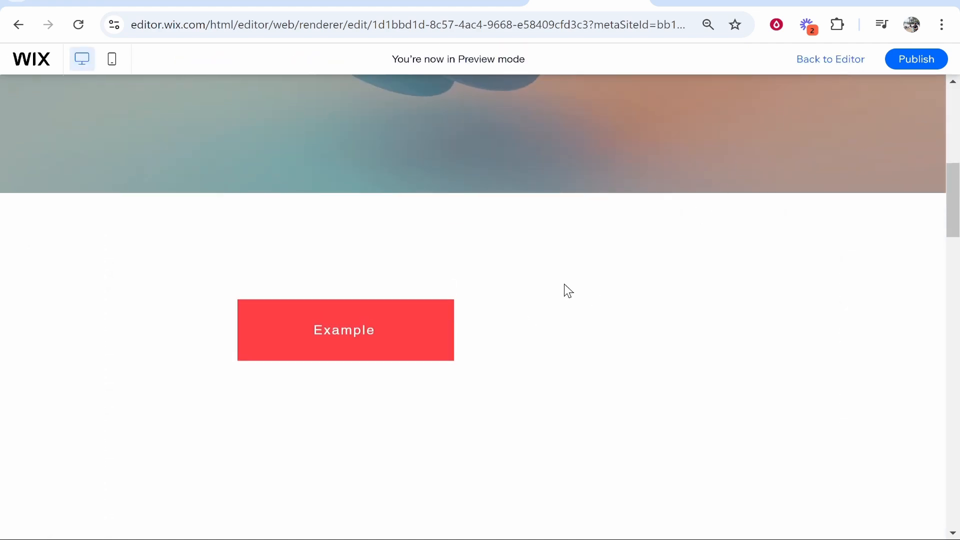